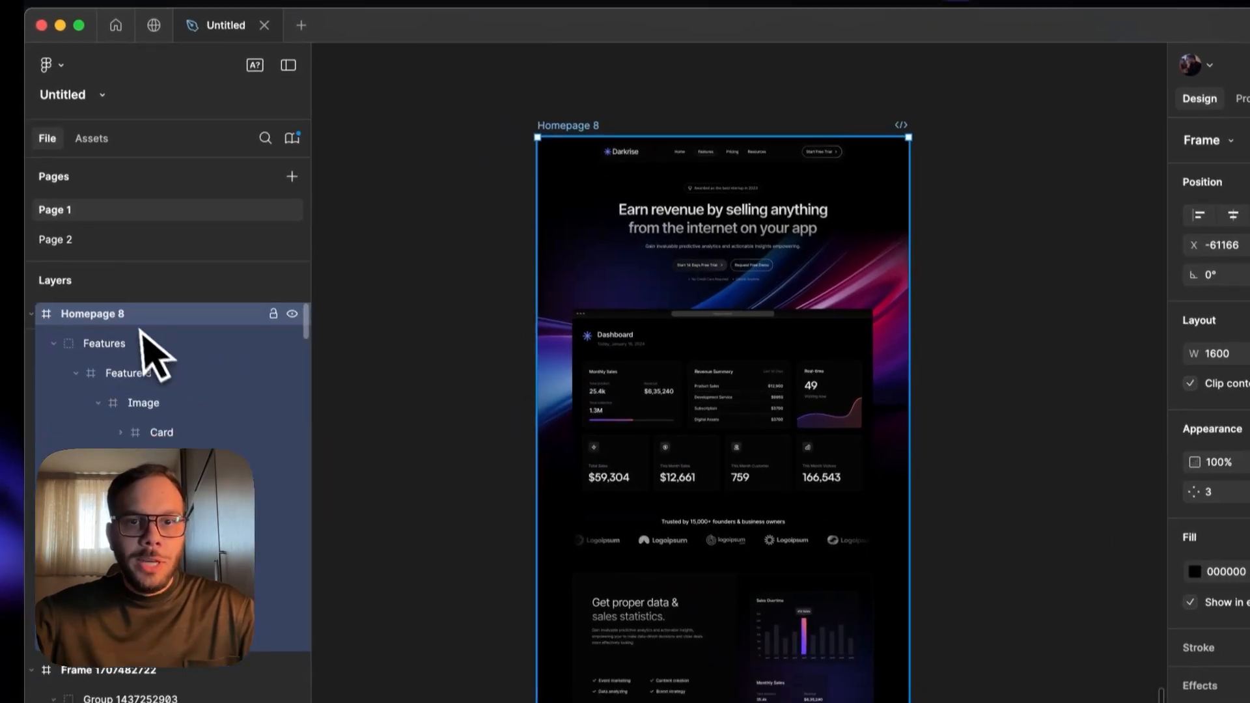
# - Select the Homepage 8 frame and copy its 422 layers to the clipboard via Figma to HTML with Framer
pyautogui.click(719, 598)
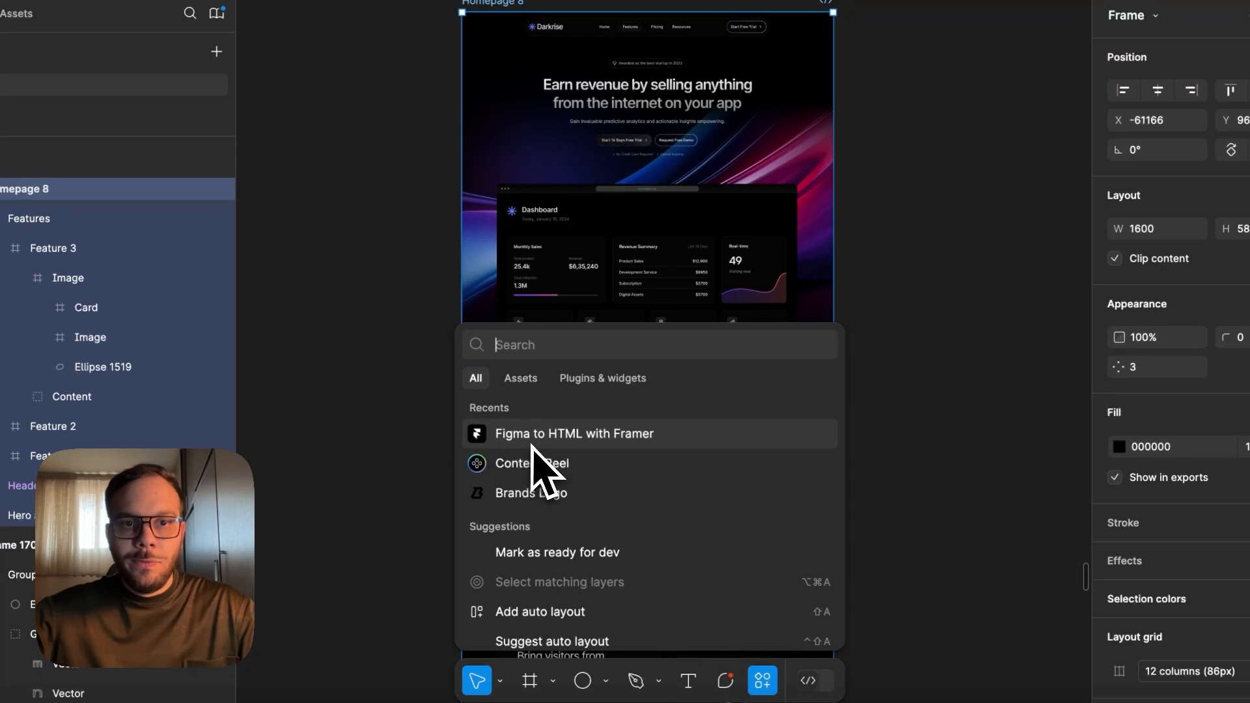
pyautogui.moveTo(622, 470)
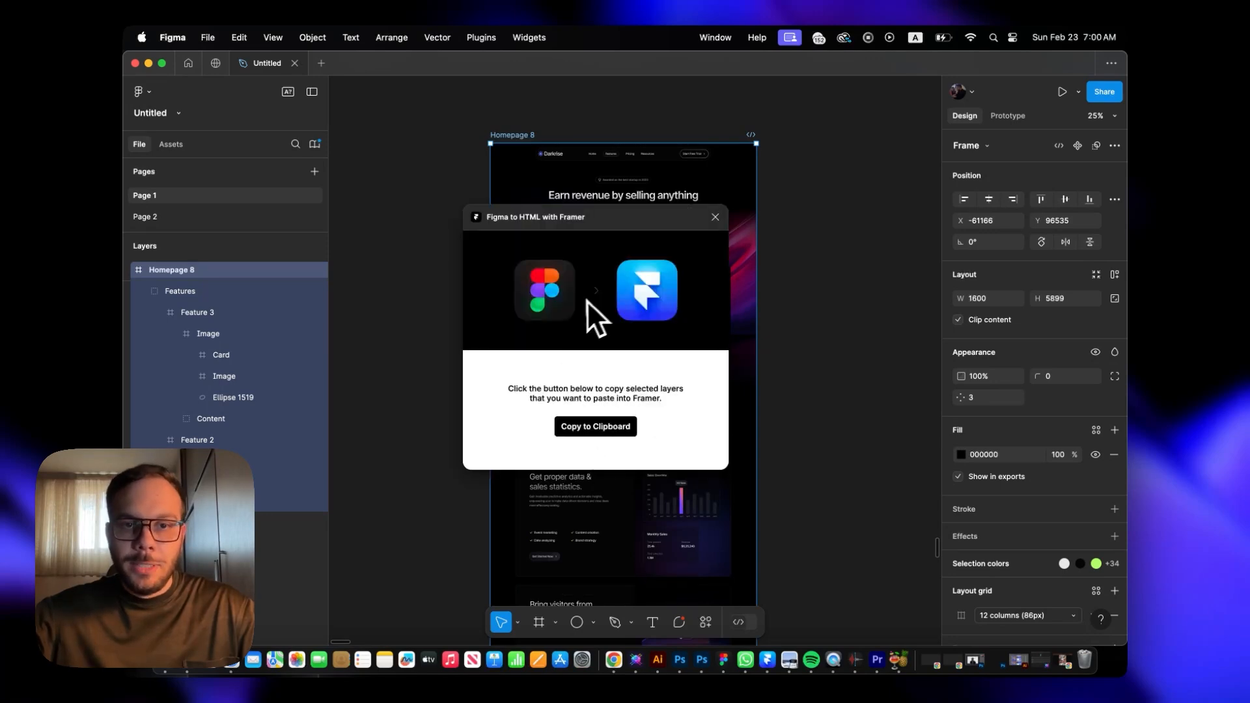
pyautogui.moveTo(595, 447)
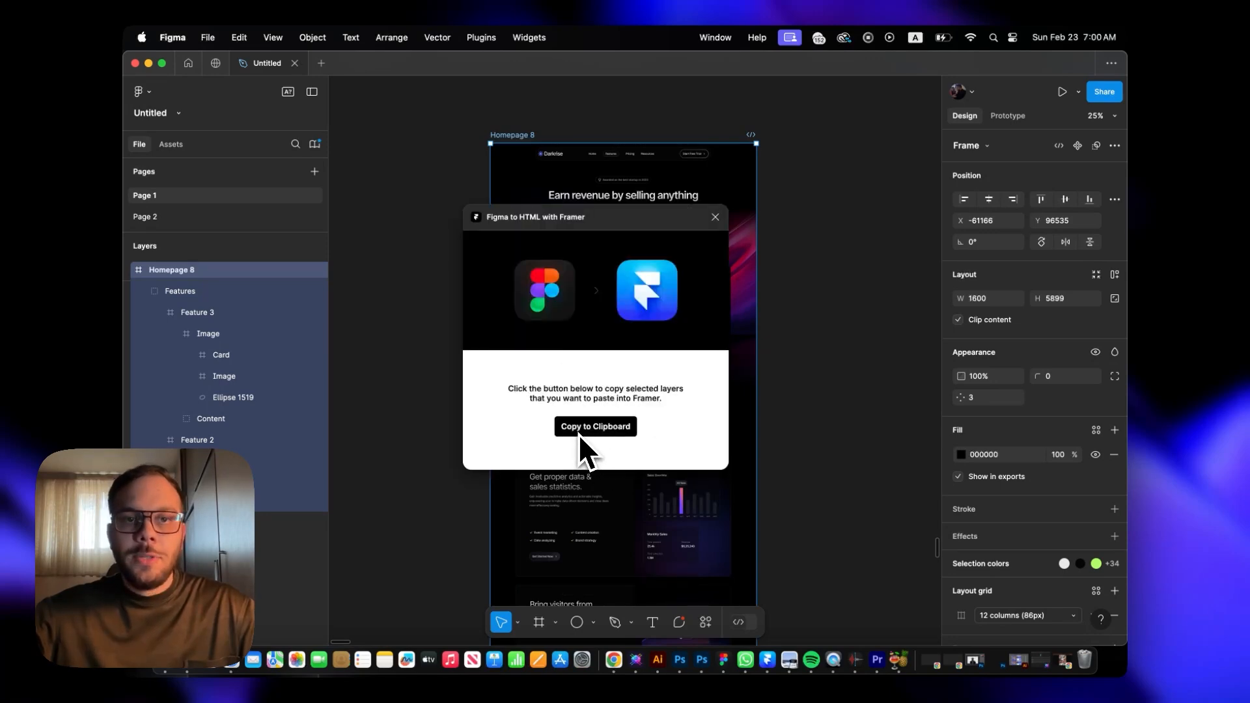
pyautogui.click(595, 427)
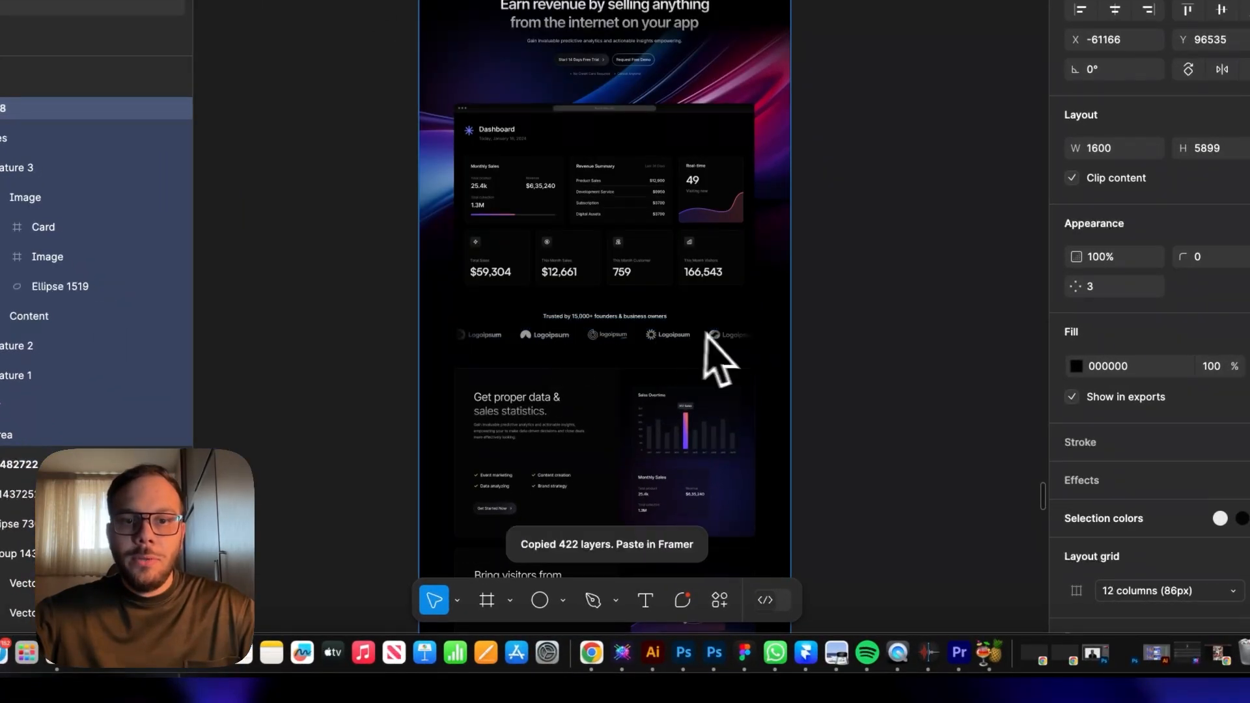
pyautogui.click(602, 446)
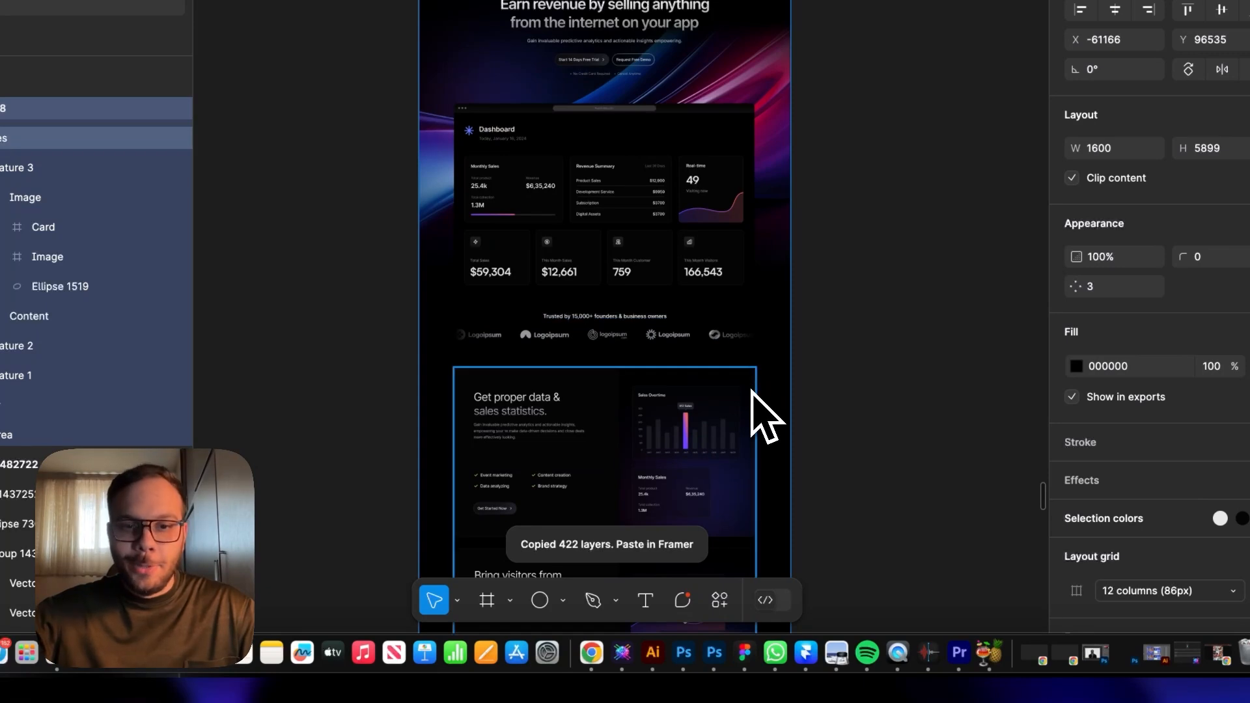
pyautogui.click(87, 8)
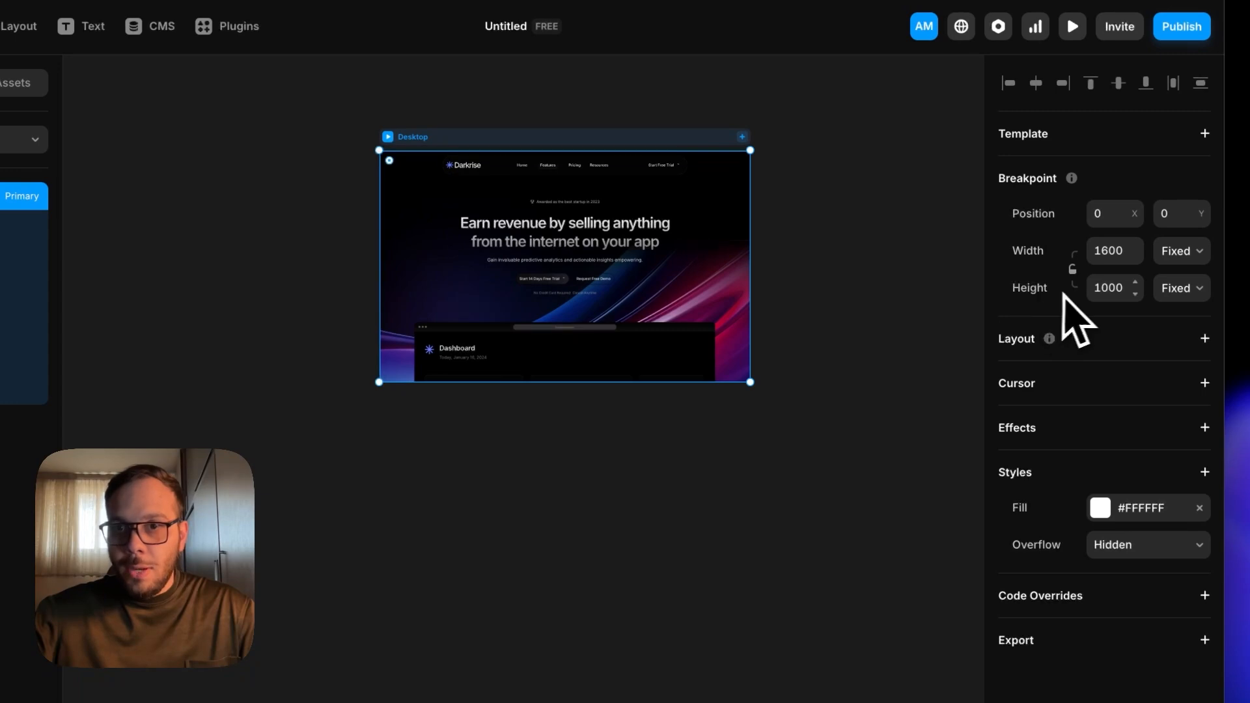
# - Change the Desktop breakpoint height from Fixed to Fit Content so the full page shows
pyautogui.click(1181, 287)
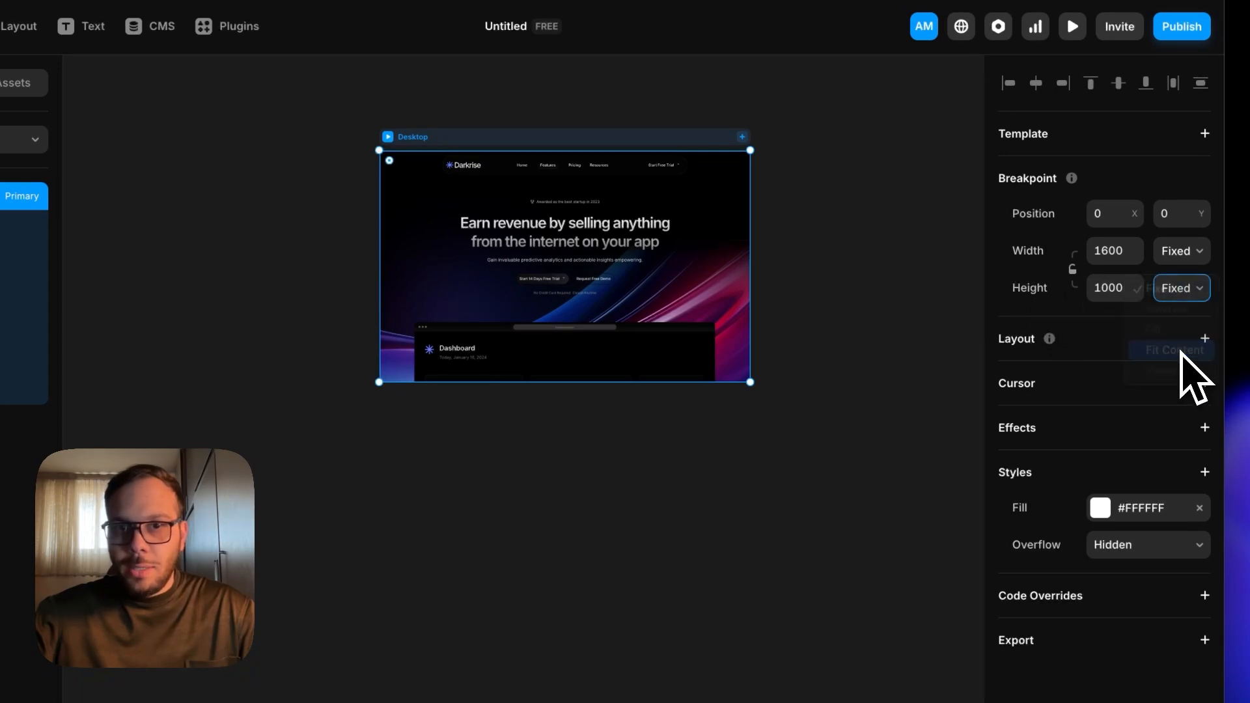
pyautogui.click(1171, 350)
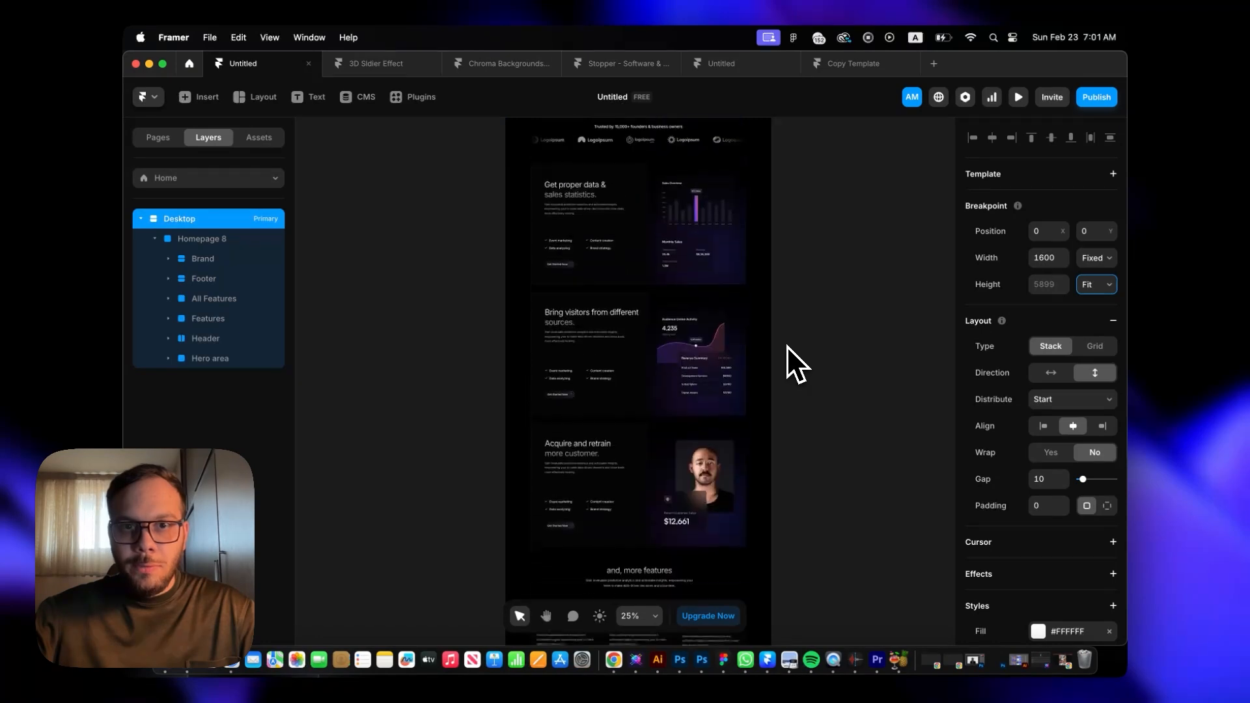
# - Scroll the canvas down through Homepage 8 to the stacked feature sections
pyautogui.scroll(3)
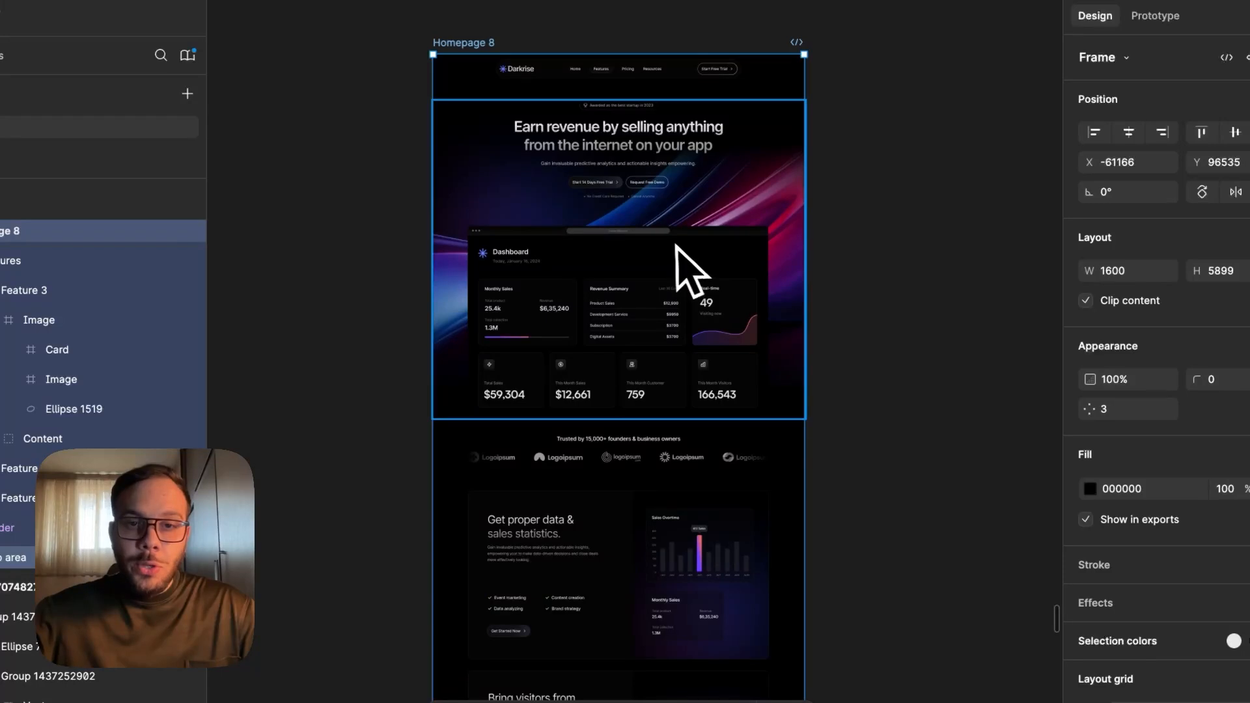
pyautogui.scroll(-3)
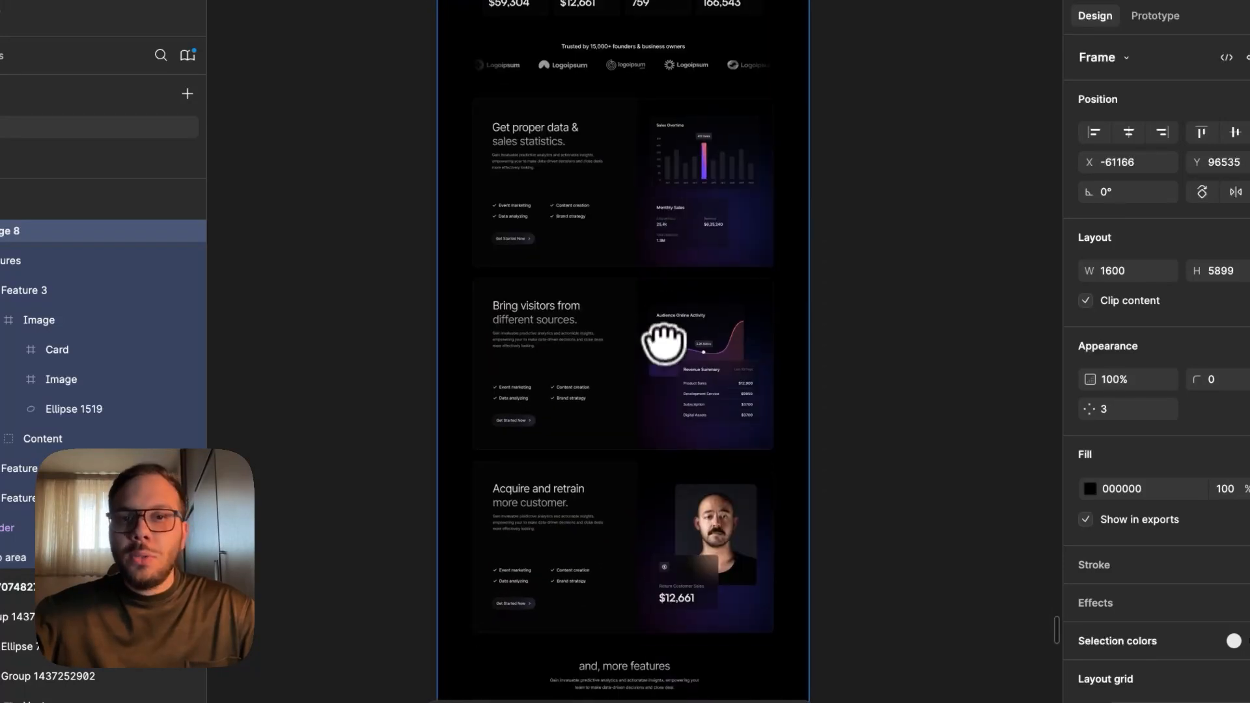
pyautogui.scroll(-3)
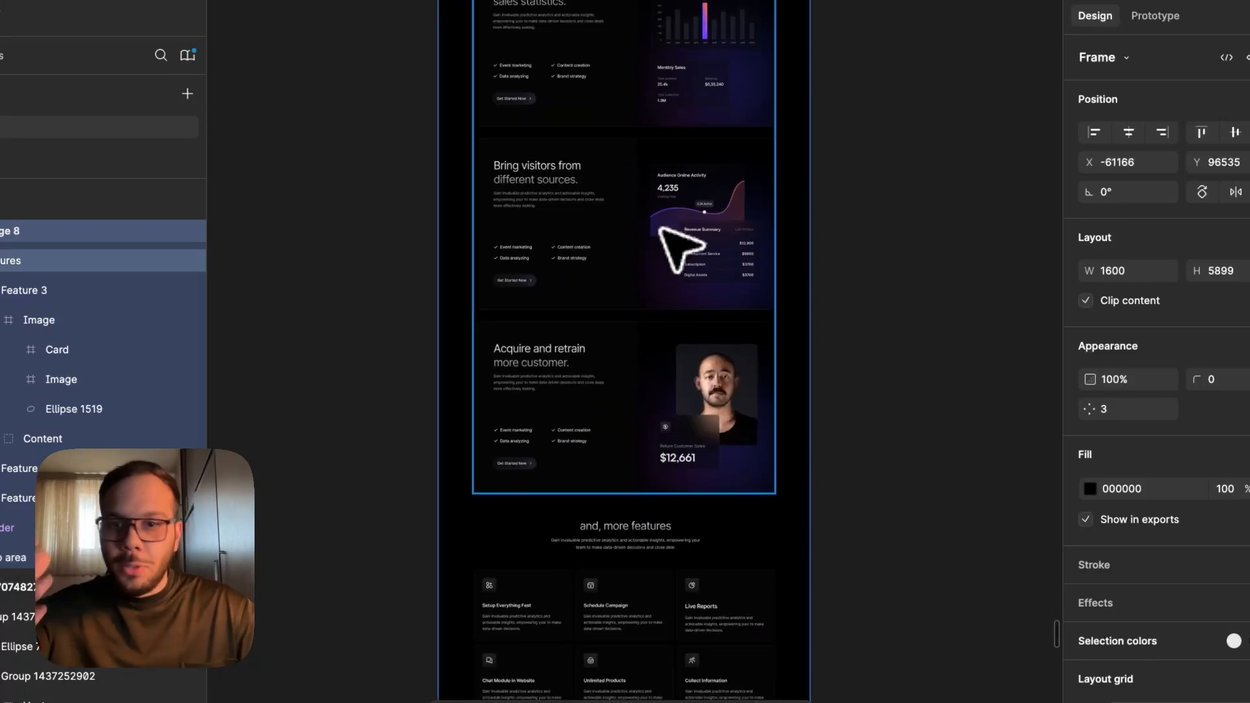
pyautogui.moveTo(681, 232)
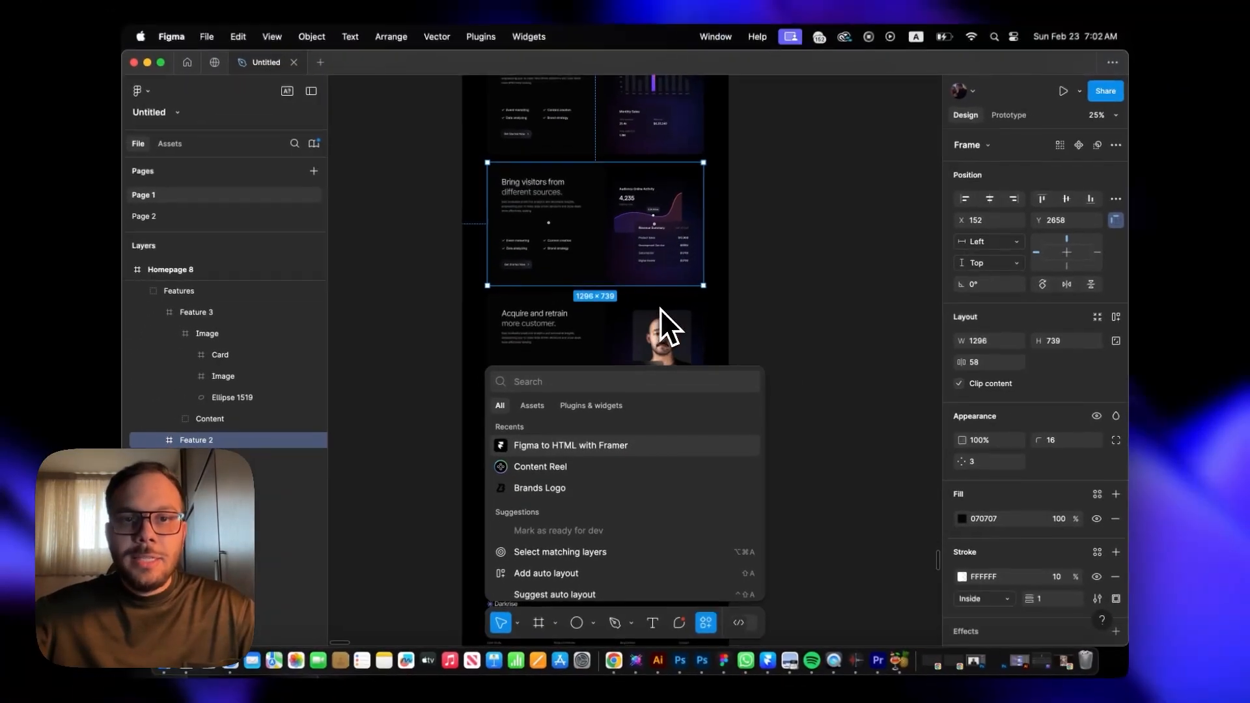
pyautogui.moveTo(586, 443)
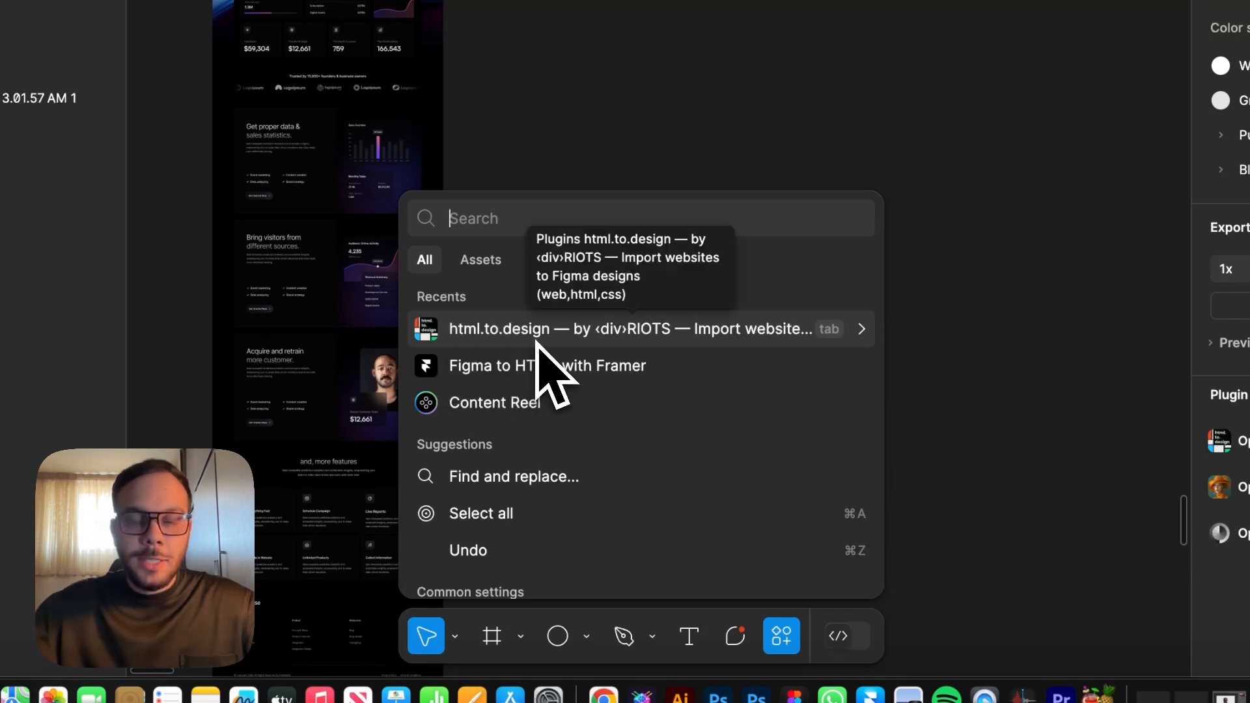
# - Launch the html.to.design plugin for importing the framer.app site by URL
pyautogui.click(627, 328)
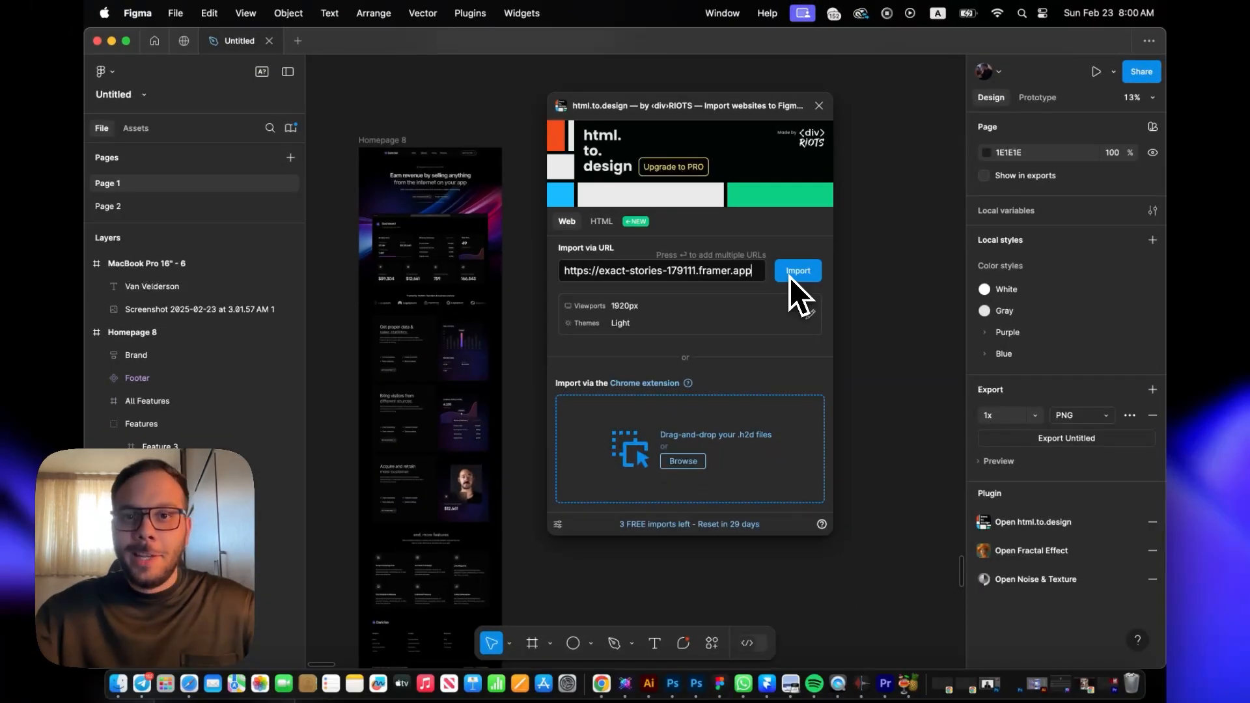
# - Start the html.to.design import of exact-stories-179111.framer.app with Use Autolayout kept on
pyautogui.click(797, 271)
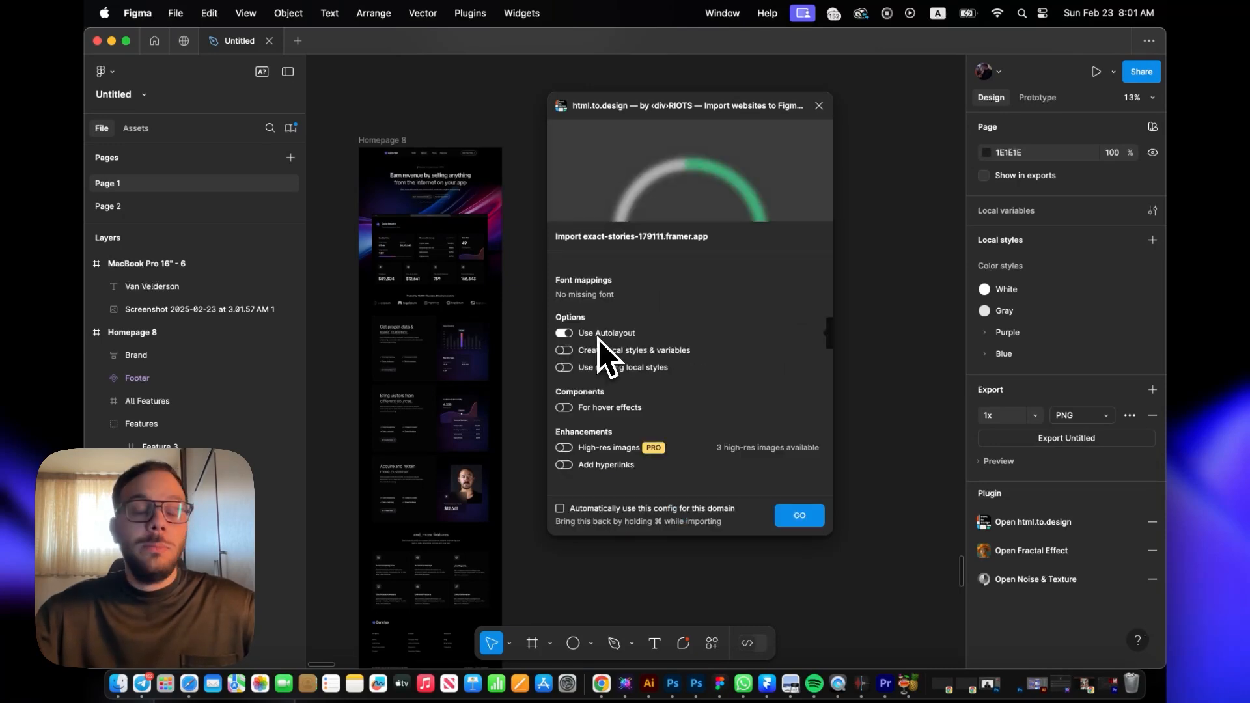
pyautogui.moveTo(599, 363)
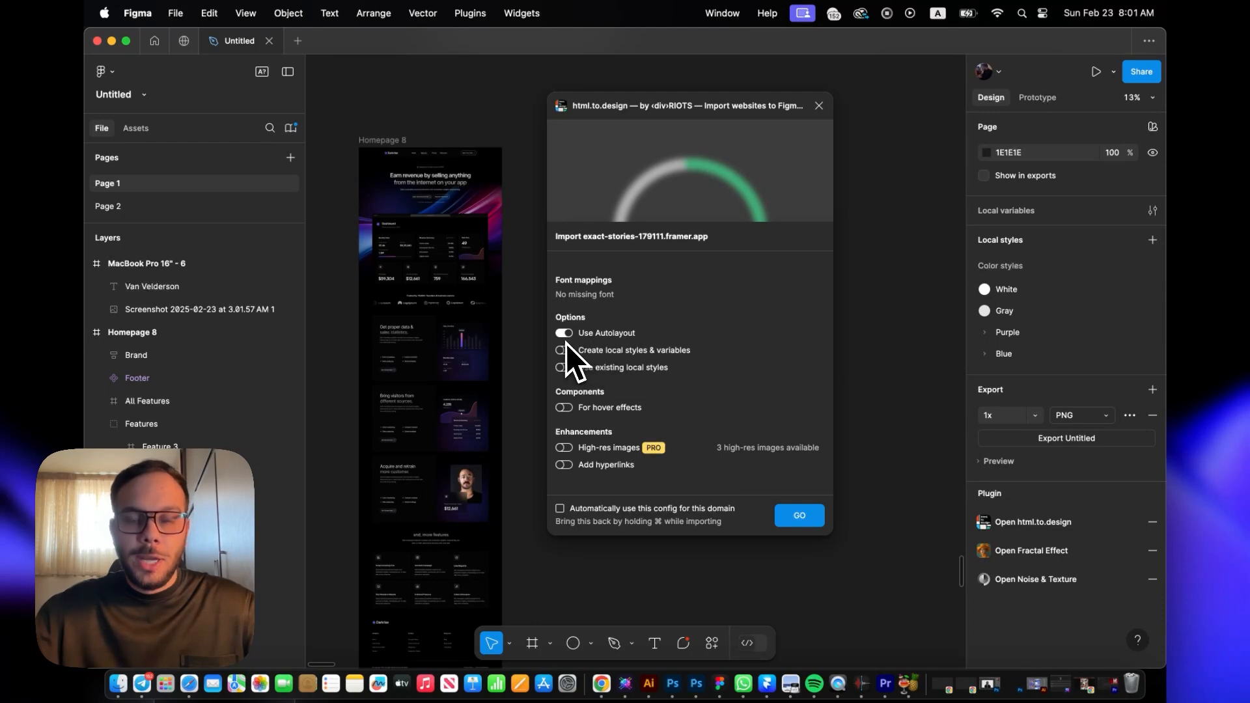
pyautogui.moveTo(602, 382)
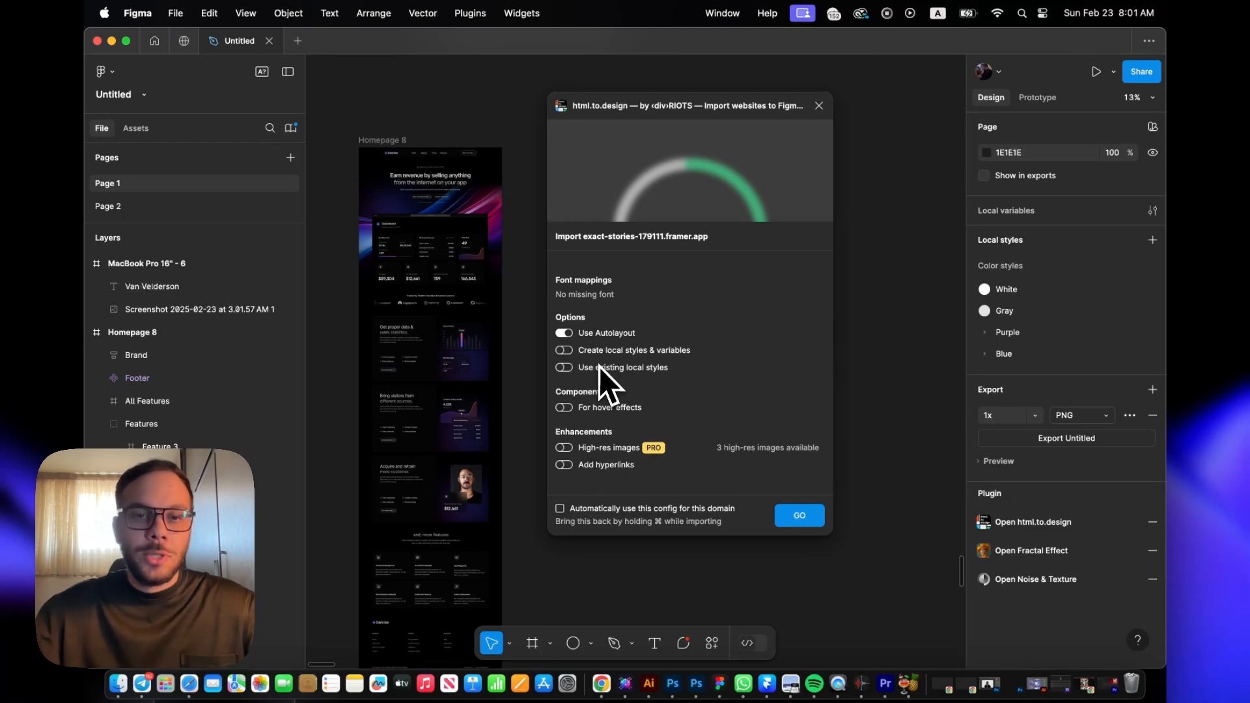
pyautogui.moveTo(608, 379)
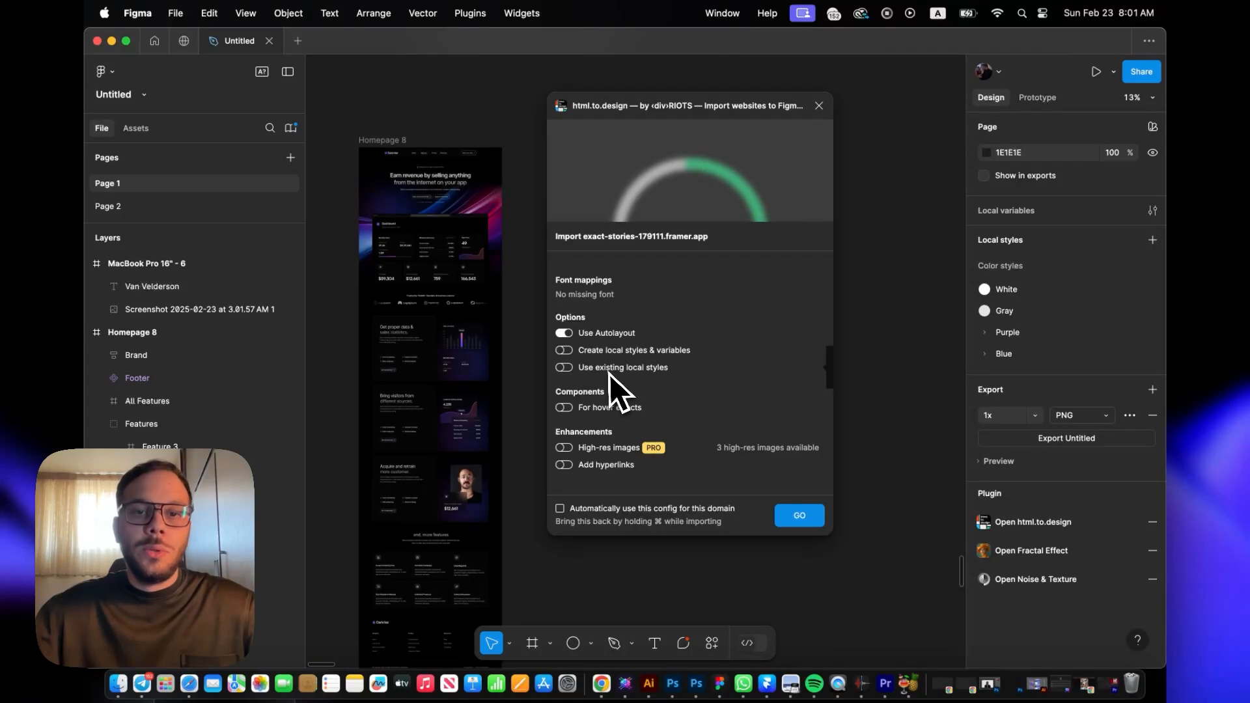
pyautogui.moveTo(664, 398)
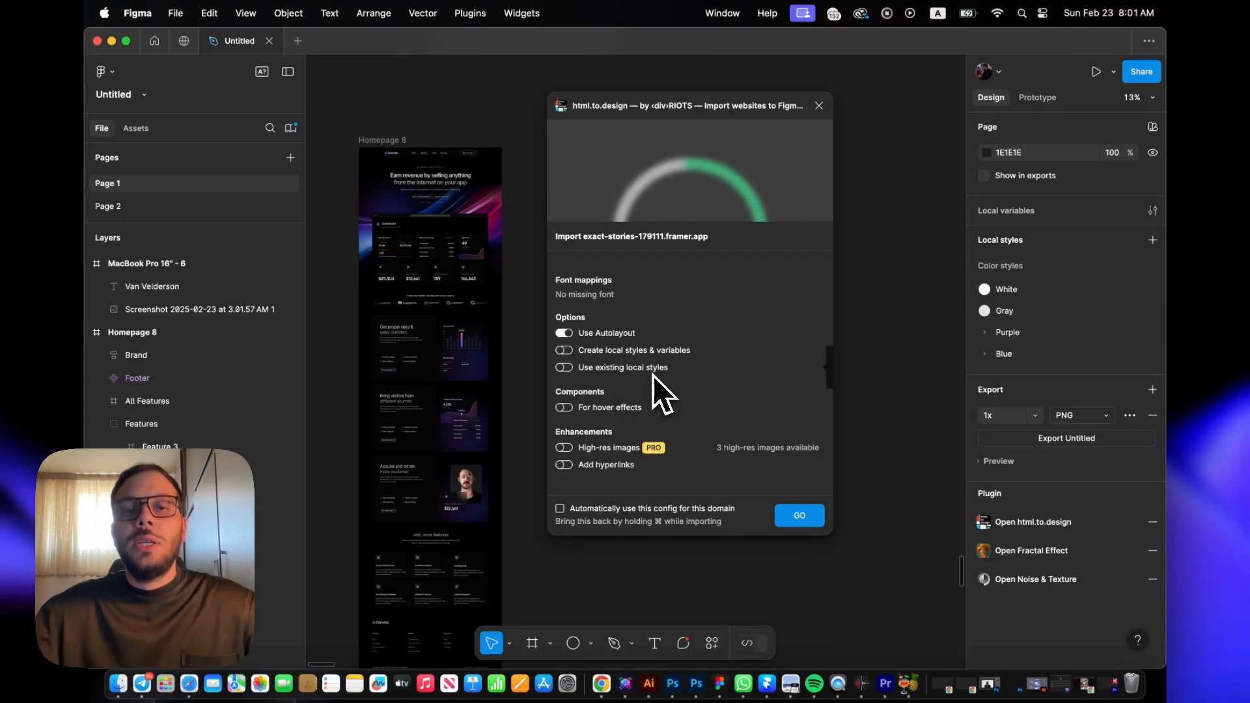
pyautogui.moveTo(617, 395)
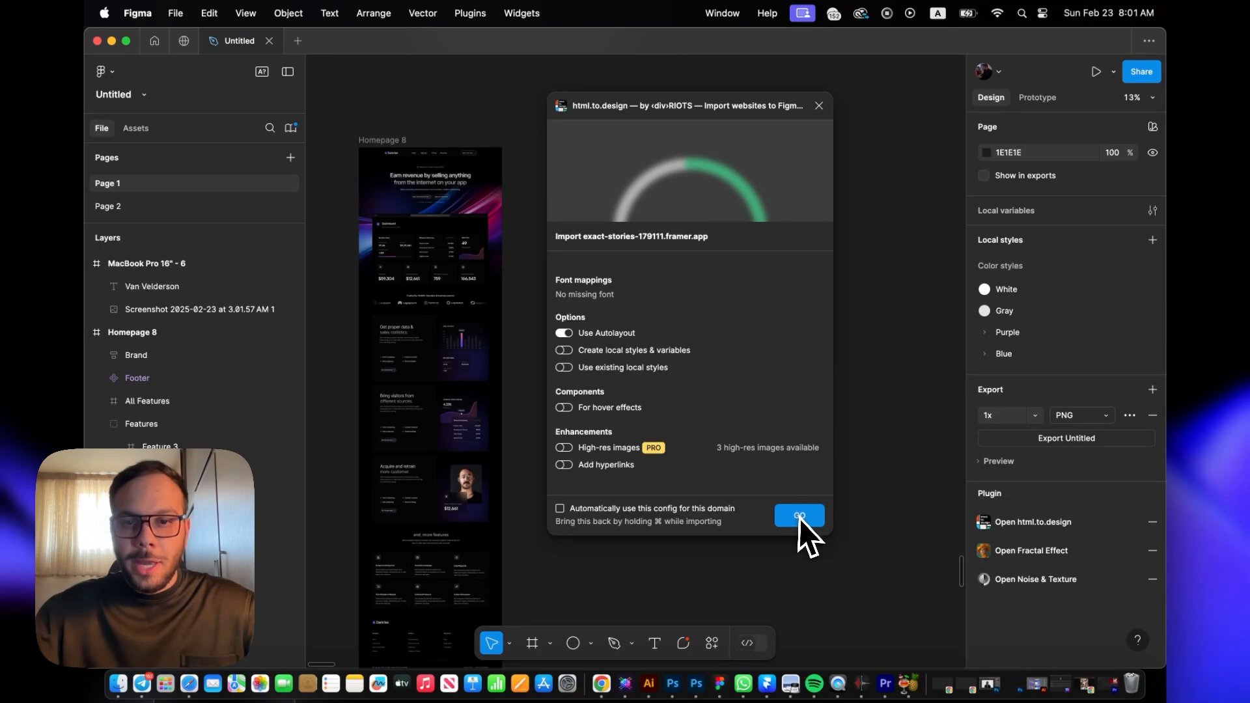
pyautogui.click(798, 515)
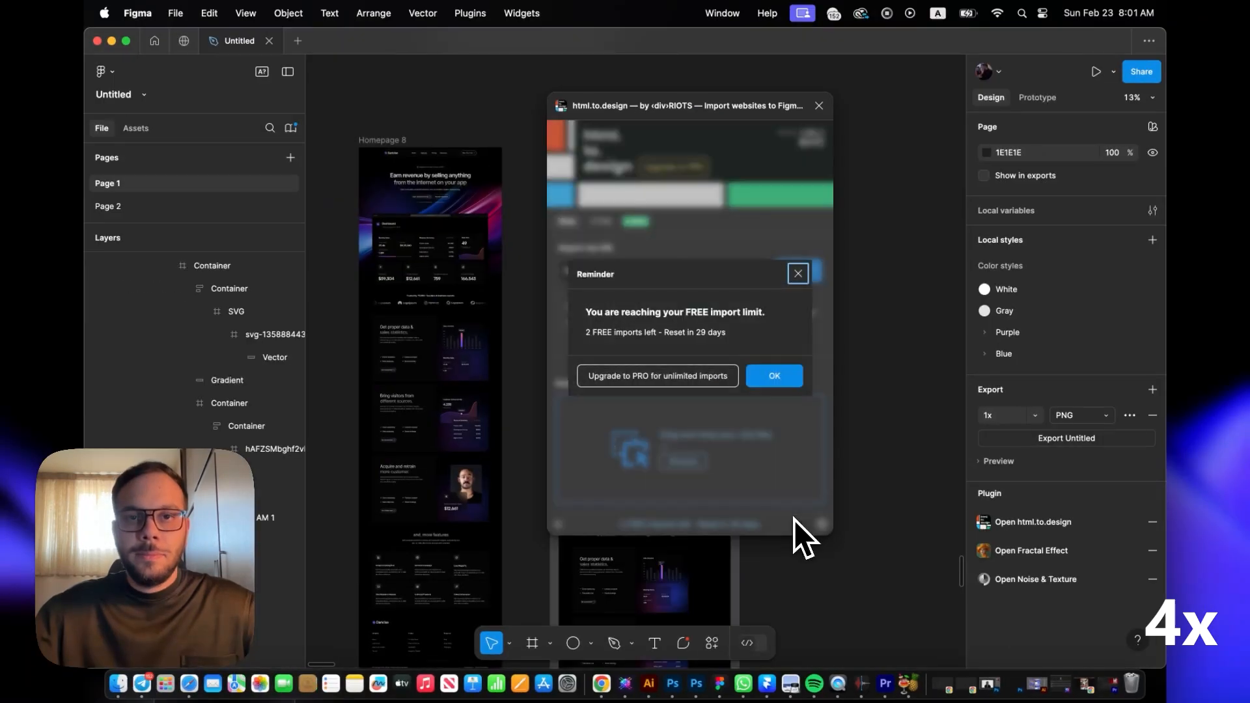
pyautogui.moveTo(610, 331)
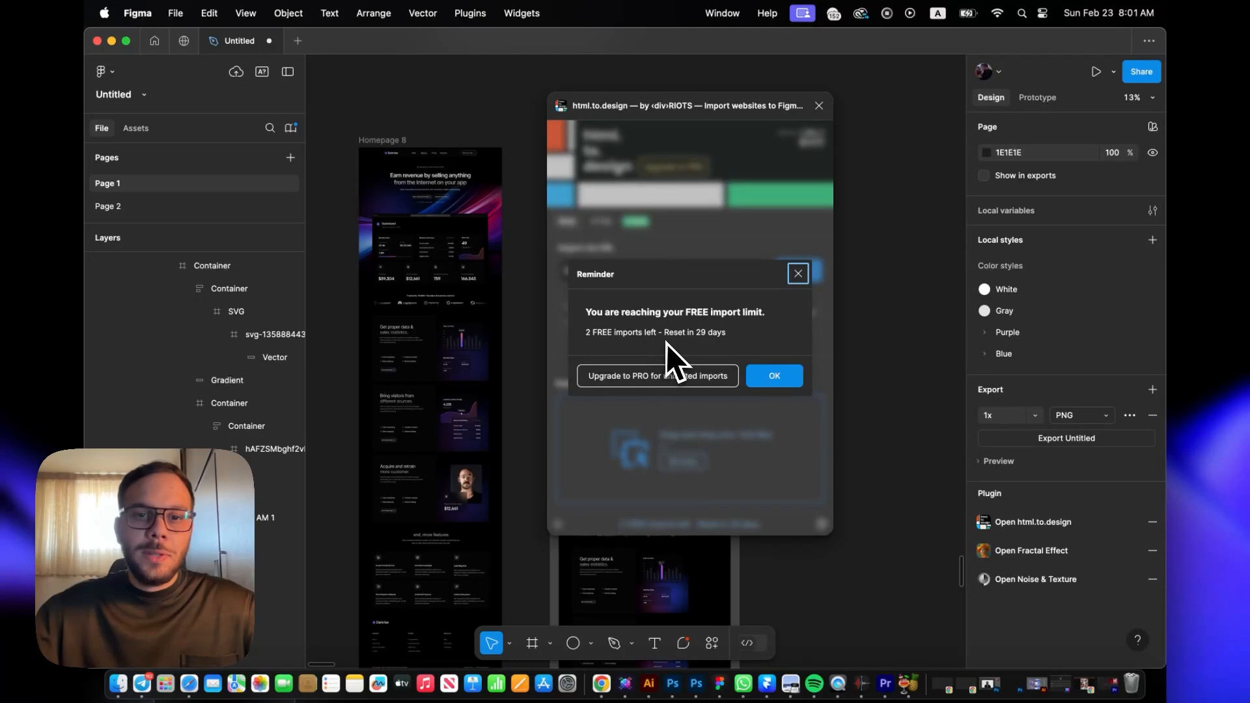
pyautogui.moveTo(715, 364)
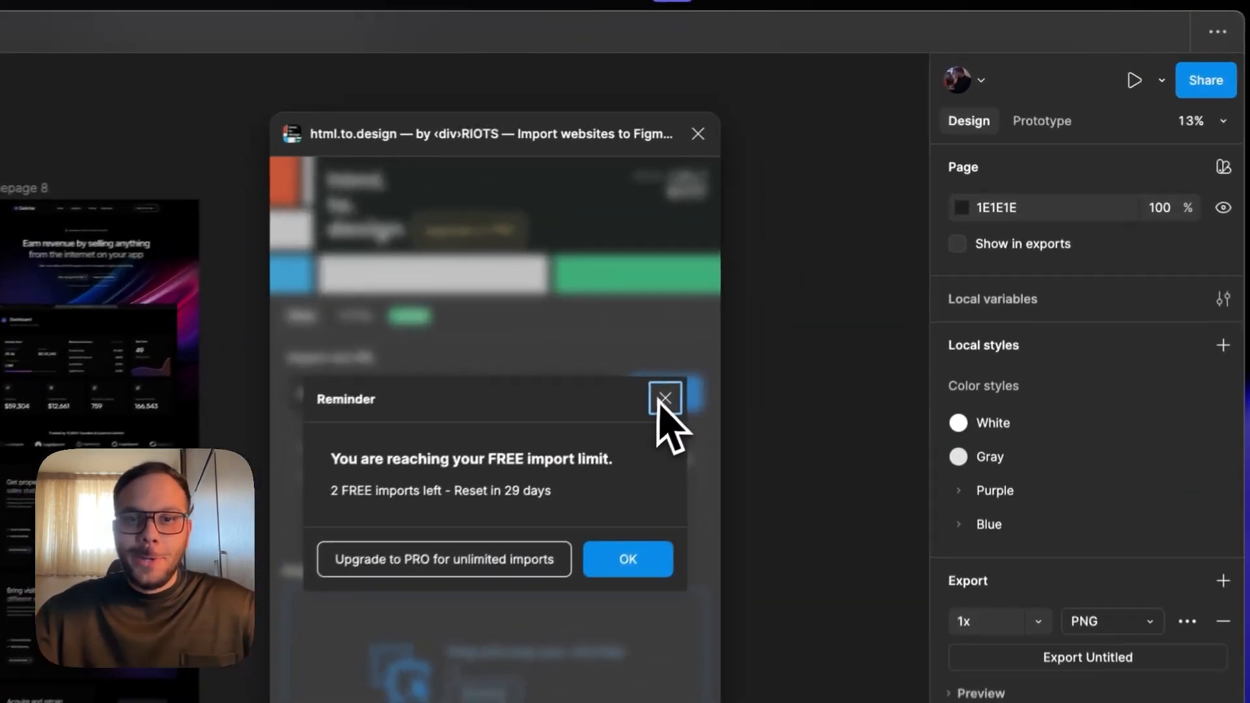
# - Dismiss the free import limit reminder and select the new 1920w light imported frame
pyautogui.click(666, 398)
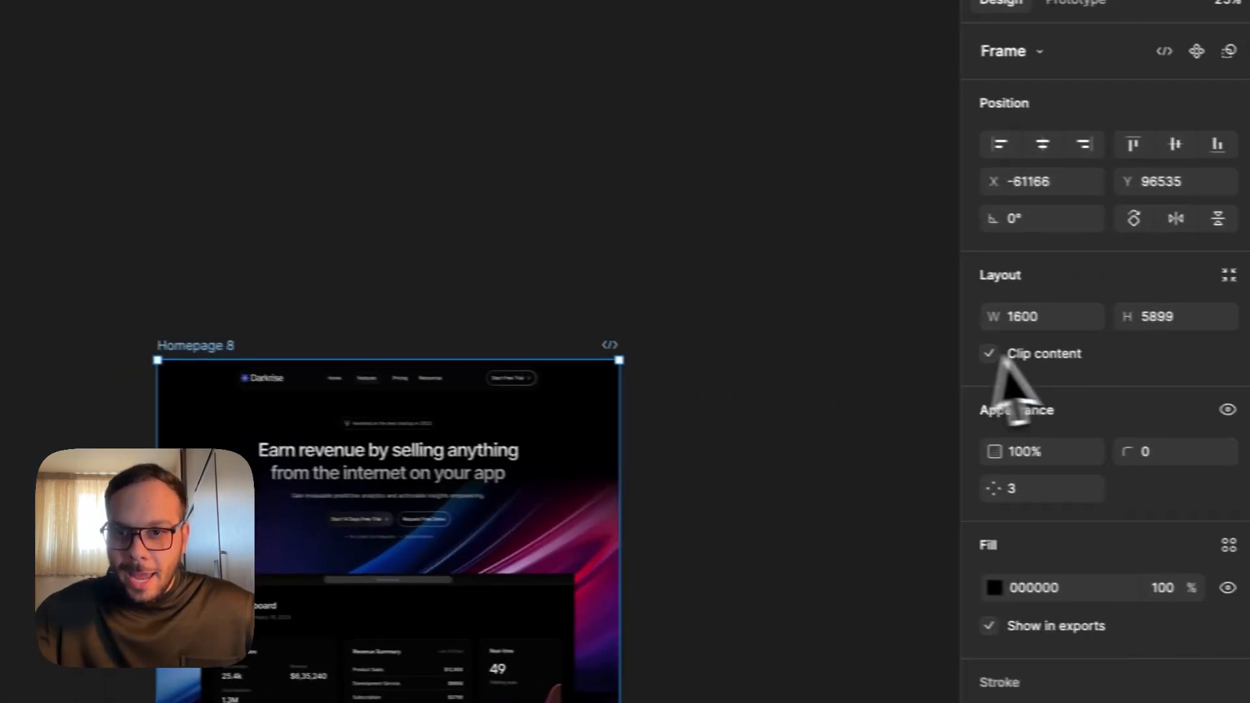
pyautogui.click(1029, 314)
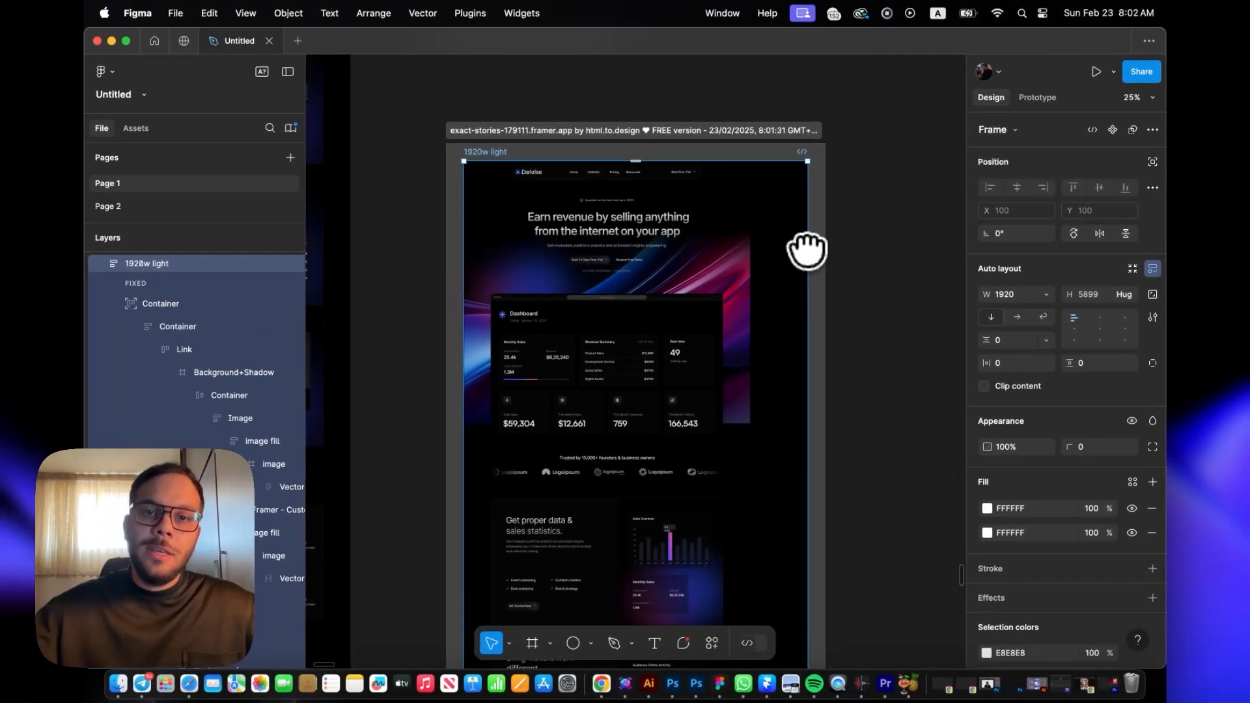
pyautogui.moveTo(811, 311)
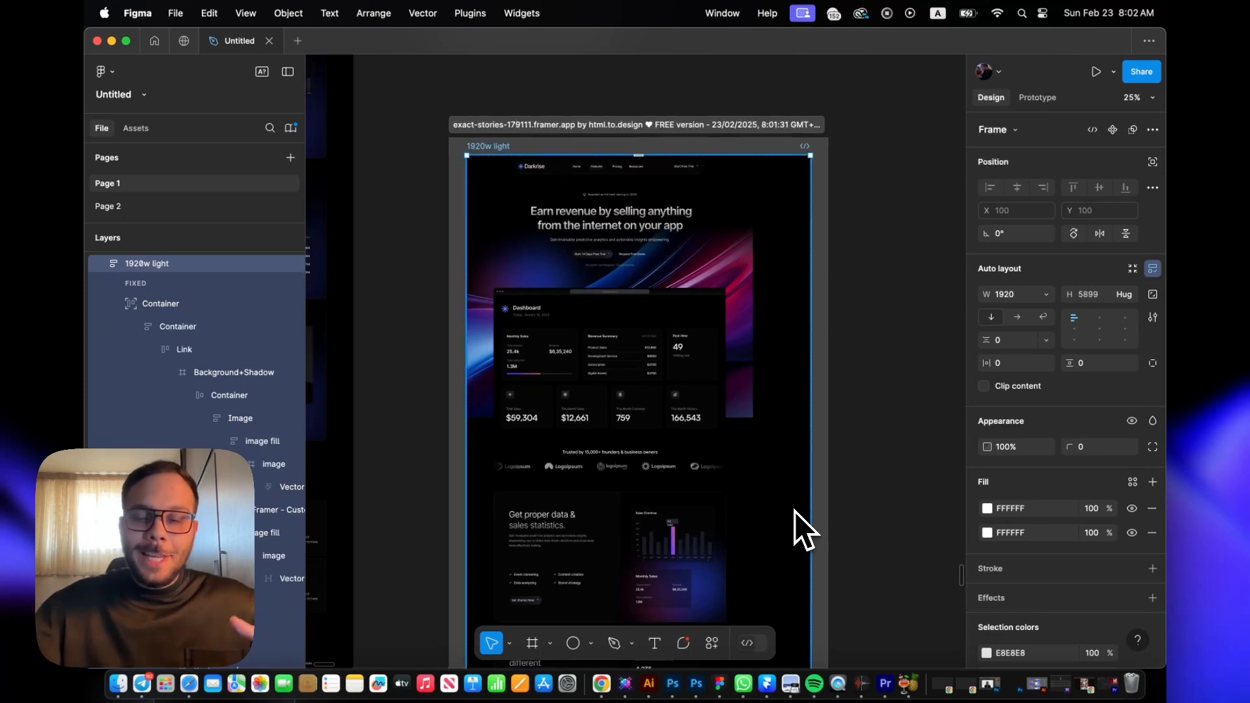
pyautogui.moveTo(761, 606)
pyautogui.write('apple')
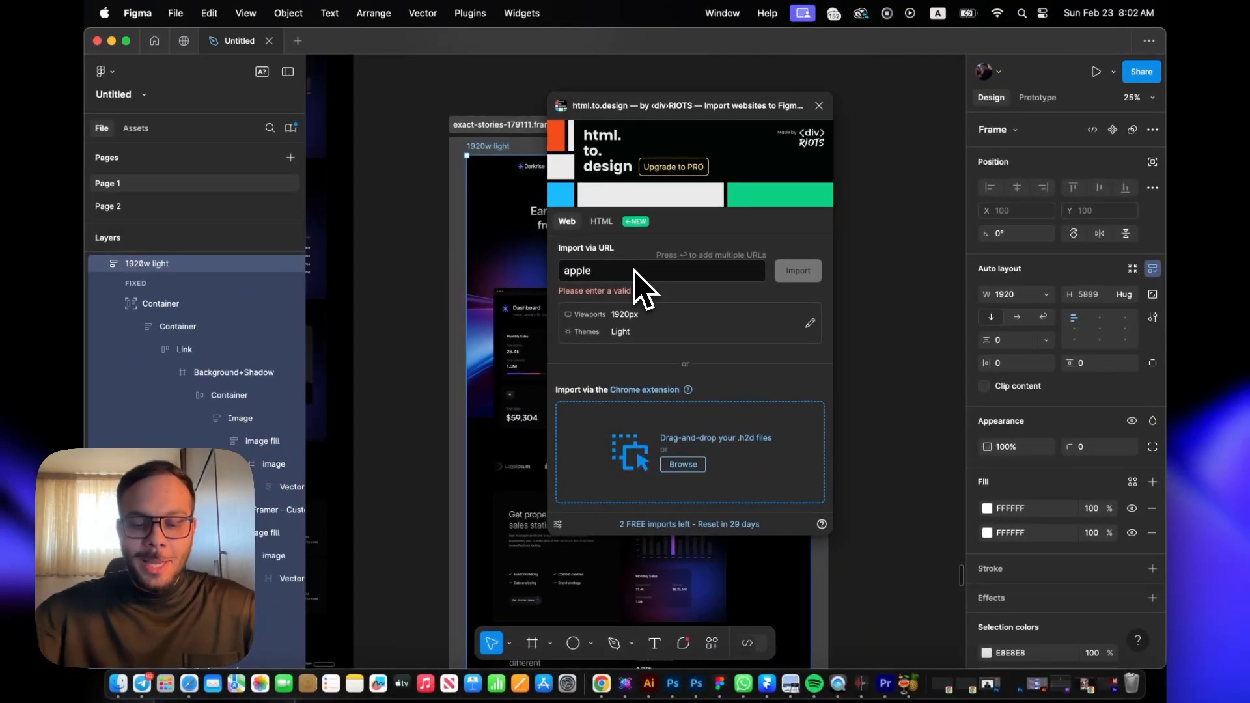
# - Enter apple.com in Import via URL and start its 1920px light import
pyautogui.write(',c')
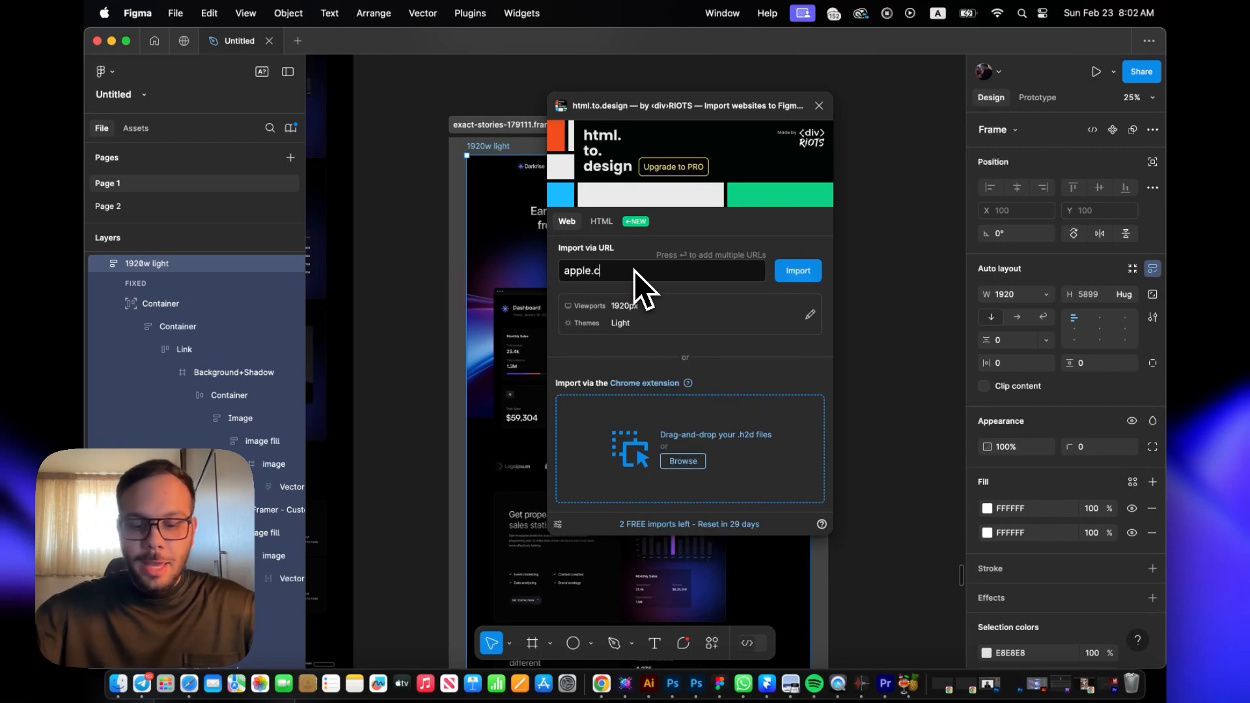
pyautogui.write('om')
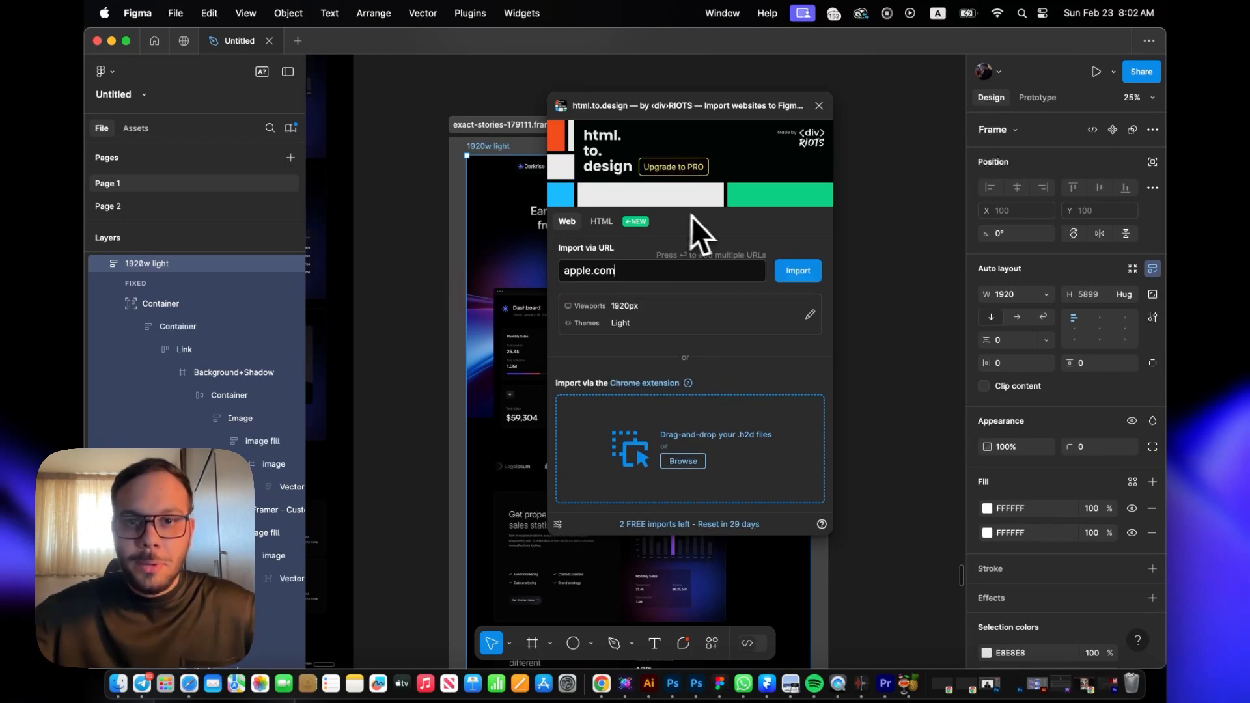
pyautogui.click(797, 270)
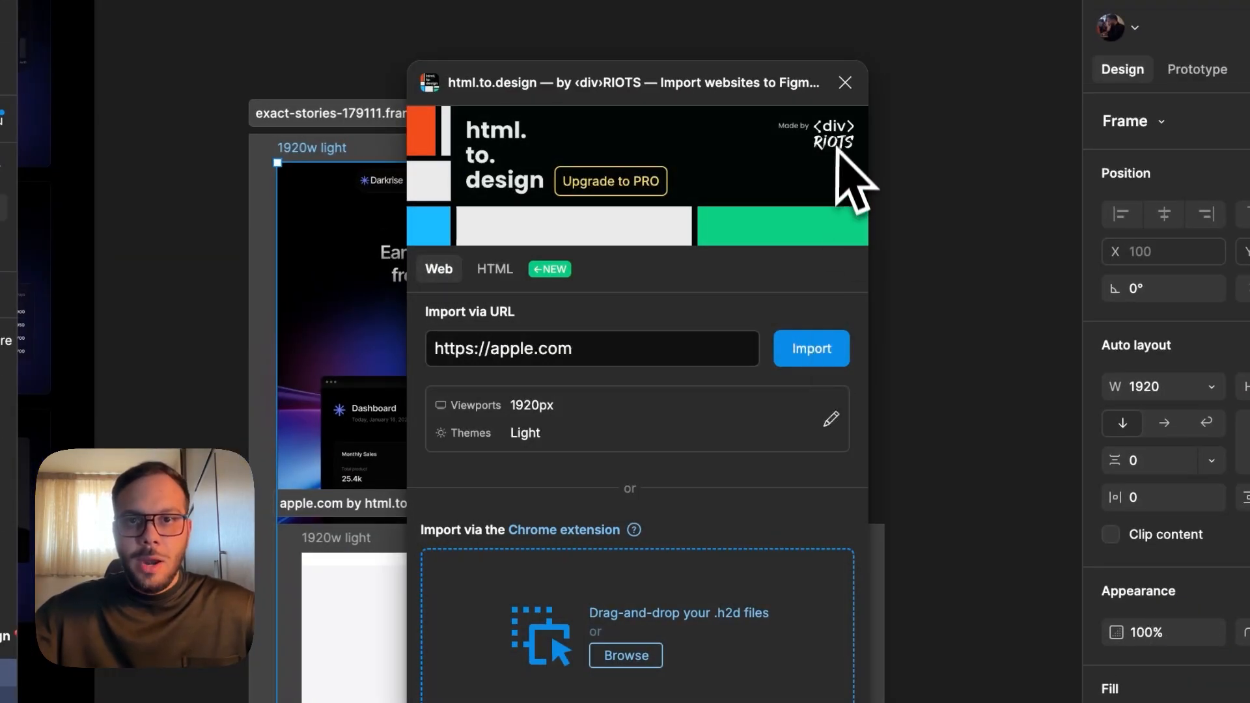
# - Close the importer and scroll through the imported apple.com product sections
pyautogui.click(843, 82)
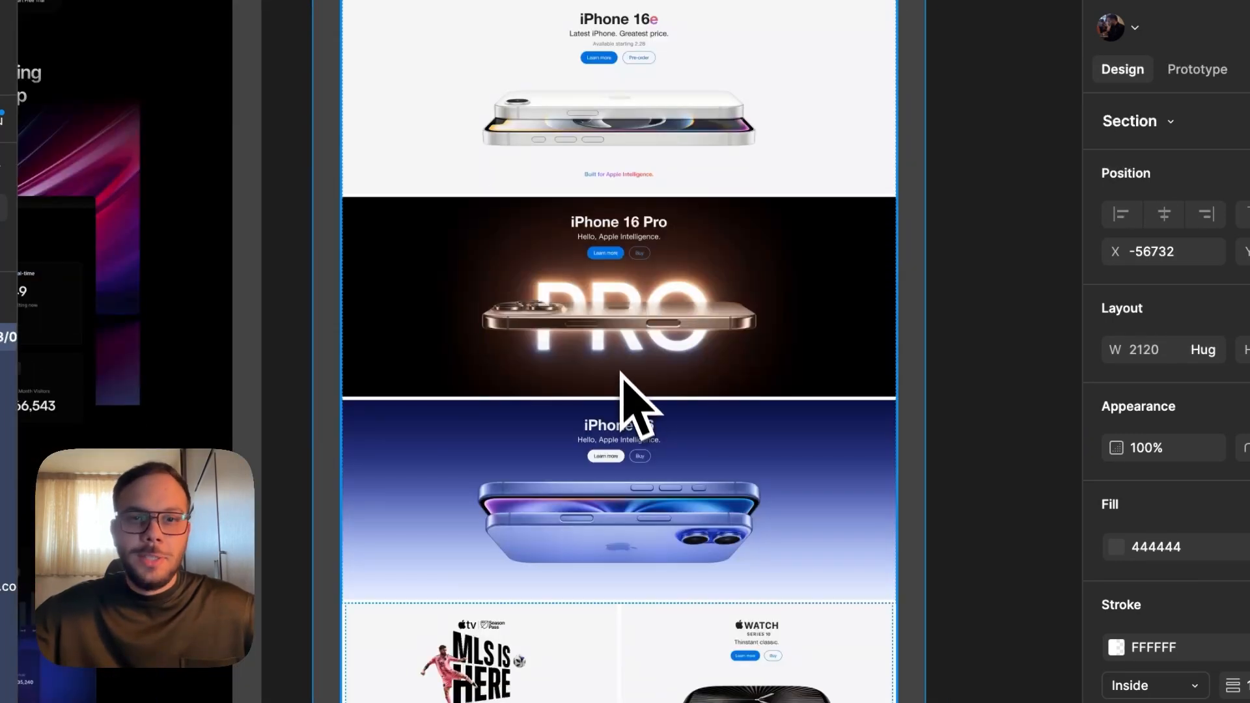
pyautogui.scroll(-3)
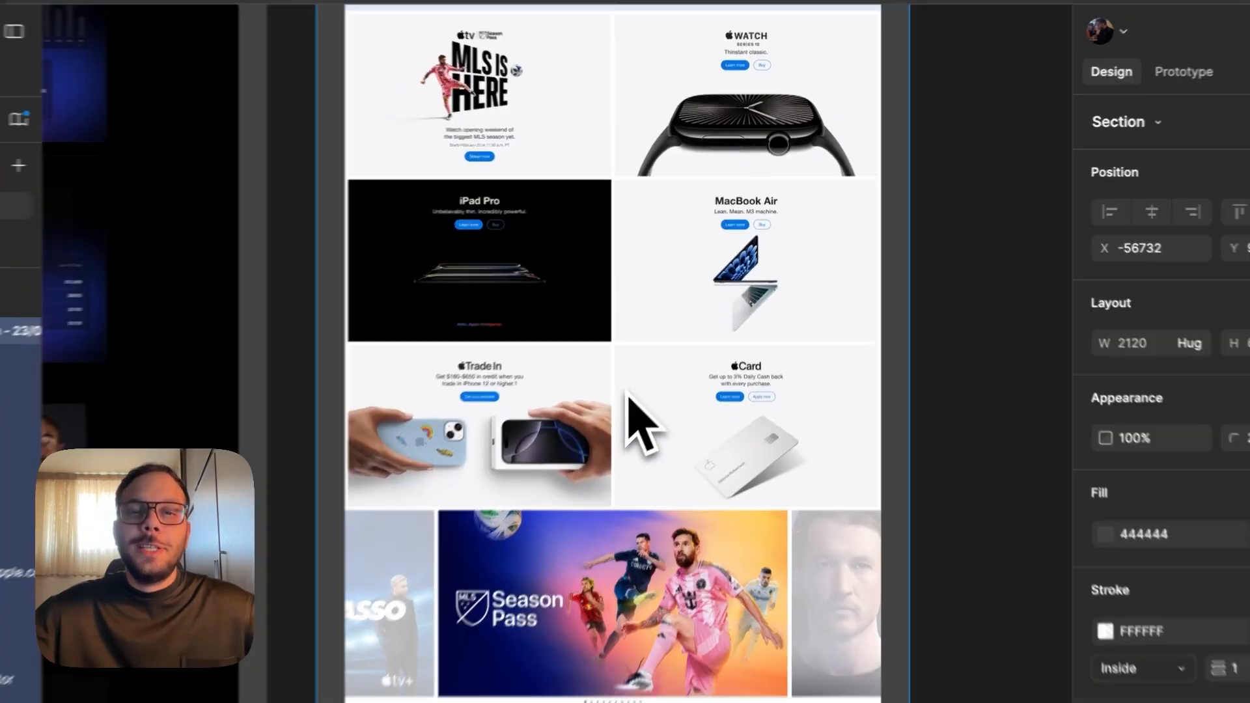